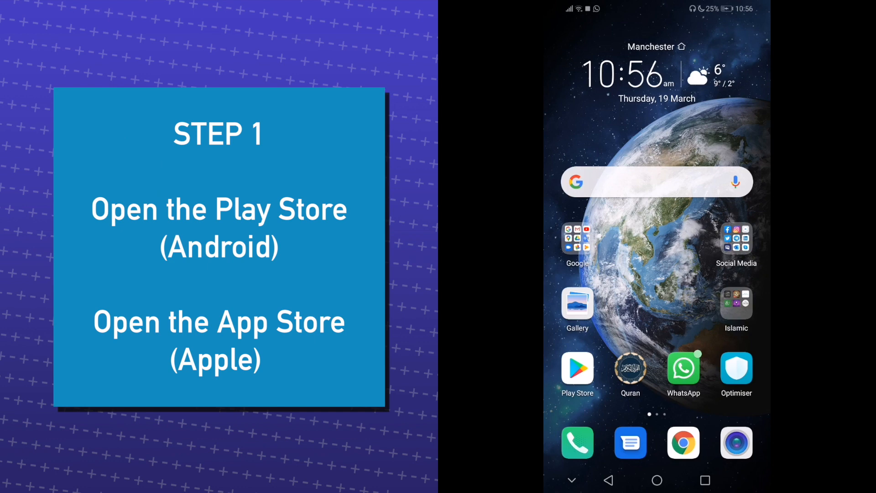
# - Launch Google Play Store and activate its app search field
pyautogui.click(577, 370)
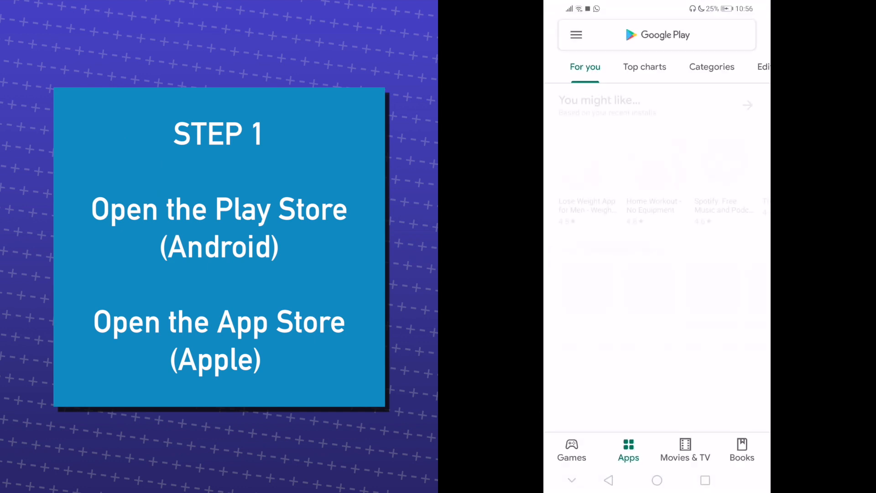
pyautogui.click(656, 34)
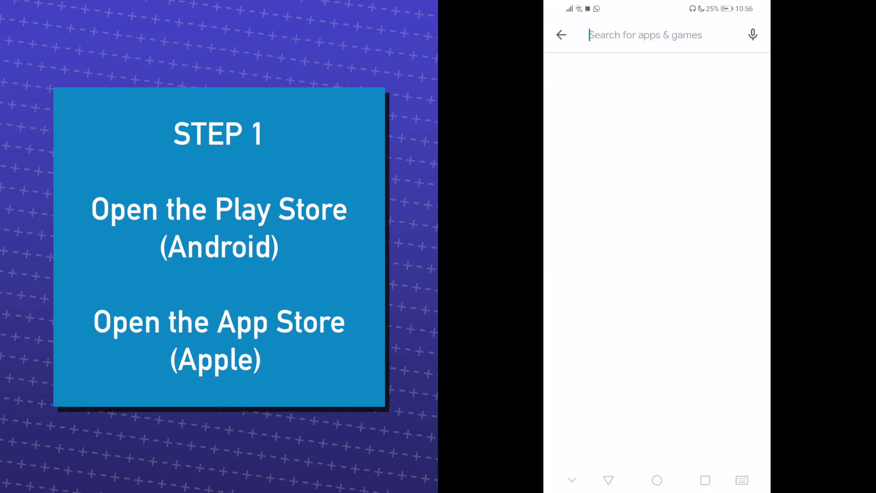
pyautogui.click(645, 35)
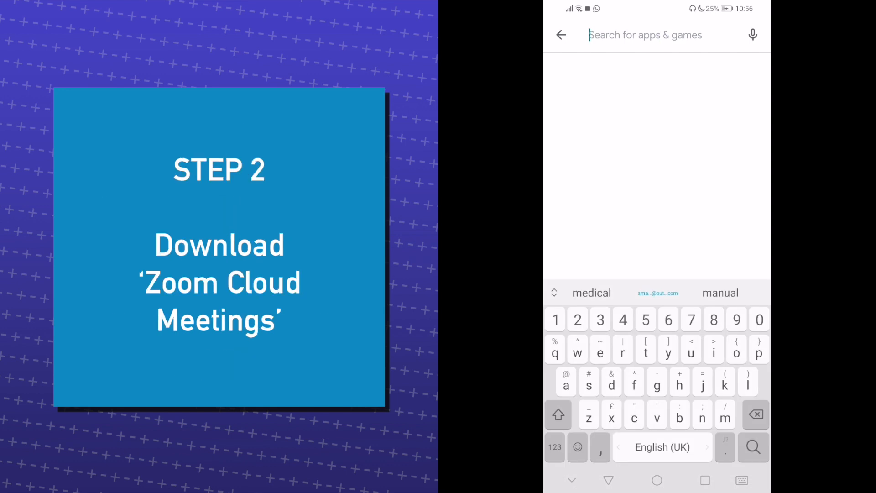
# - Search 'zoom cloud' and install ZOOM Cloud Meetings from its store page
pyautogui.write('zoom clou')
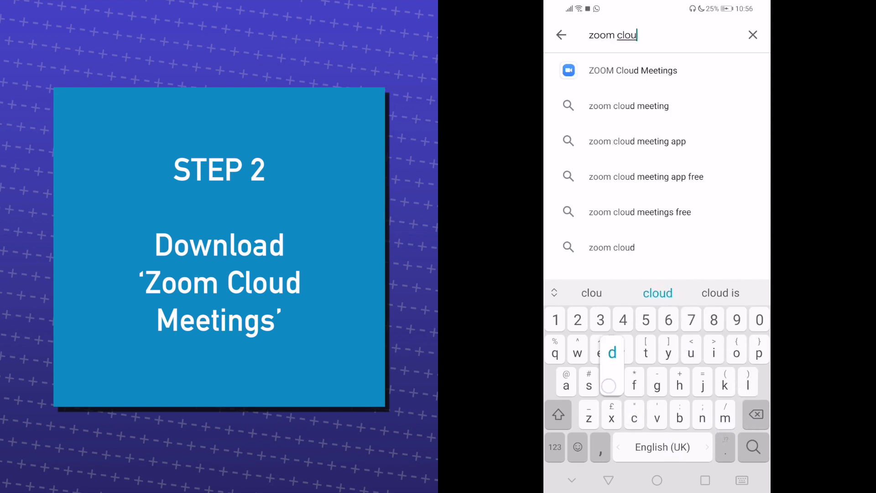
pyautogui.click(632, 69)
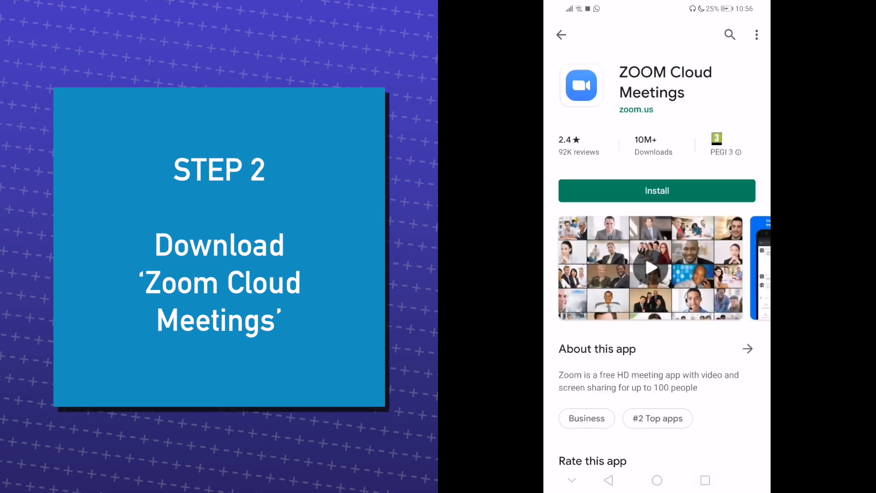
pyautogui.click(656, 191)
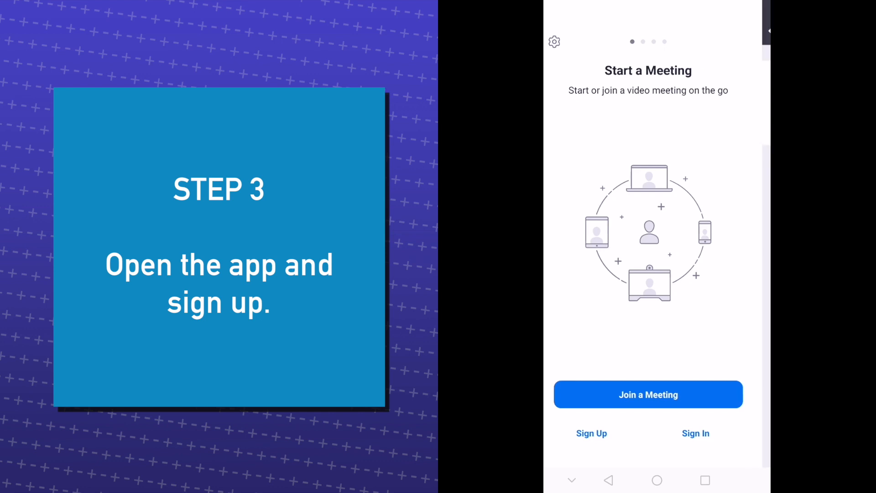
# - Tap Sign Up on Zoom's Start a Meeting screen to register an account
pyautogui.click(591, 433)
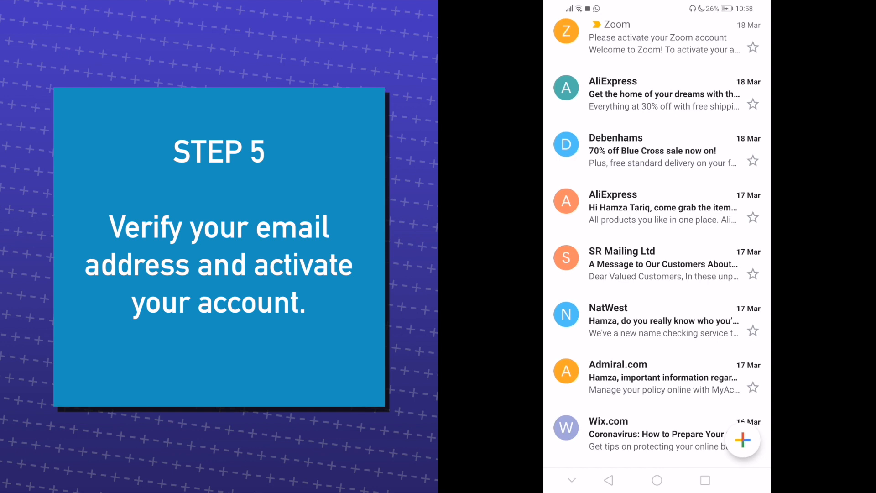
# - Activate the account from the Zoom email, submit a new password, and relaunch Zoom
pyautogui.click(659, 38)
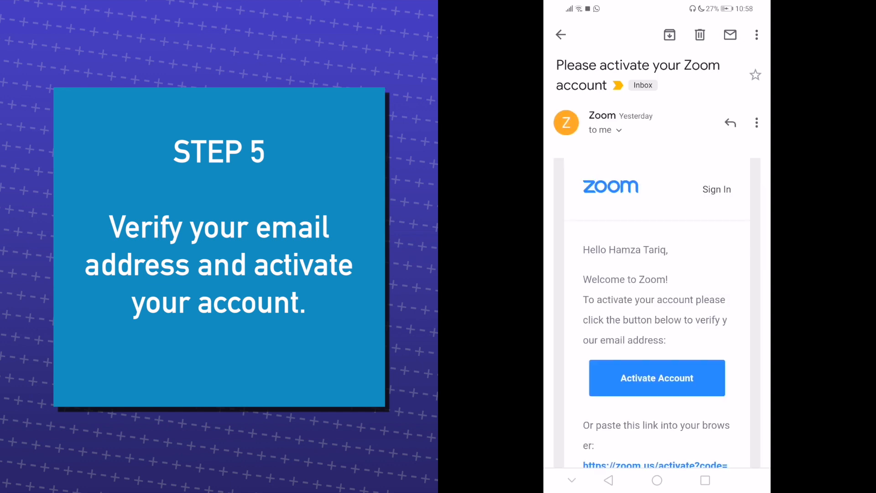
pyautogui.click(656, 377)
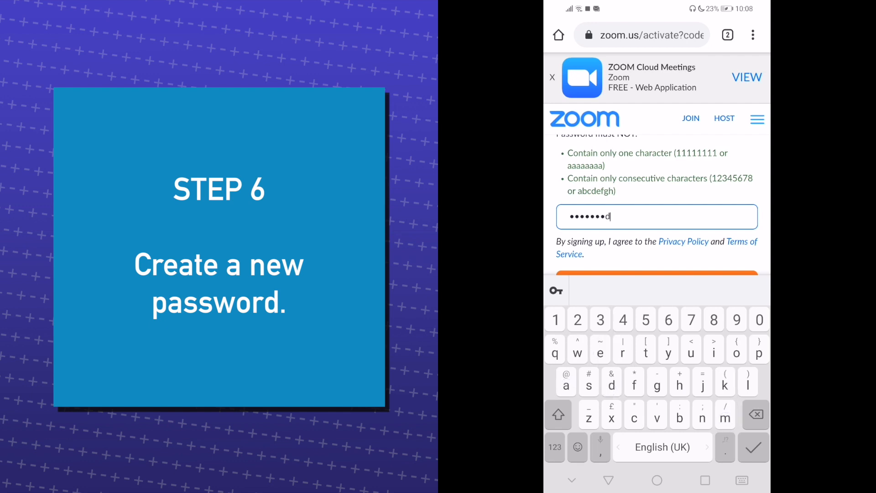
pyautogui.click(714, 319)
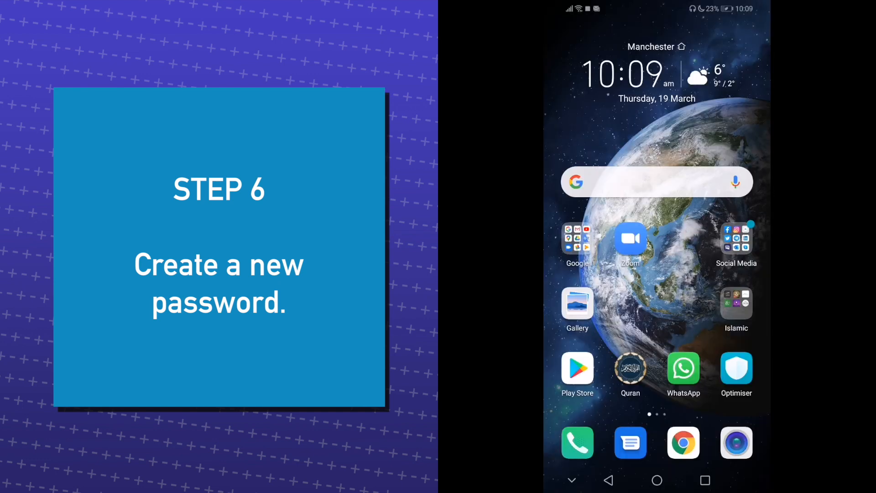
pyautogui.click(630, 239)
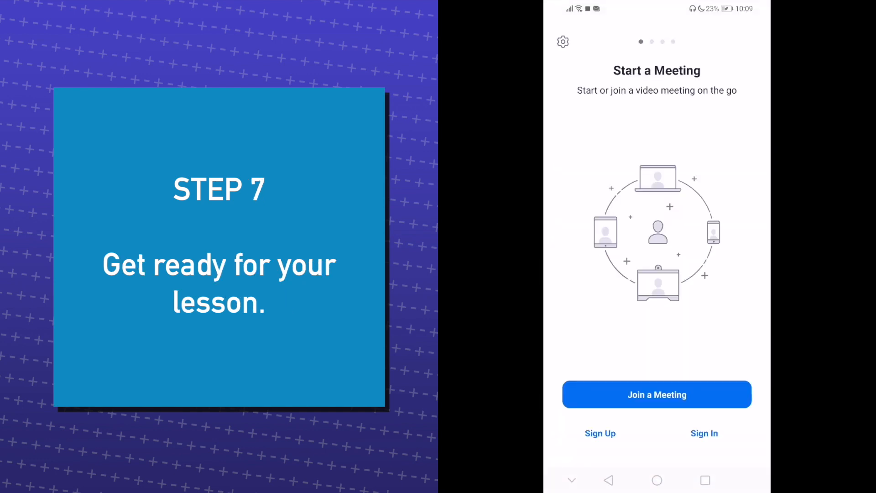